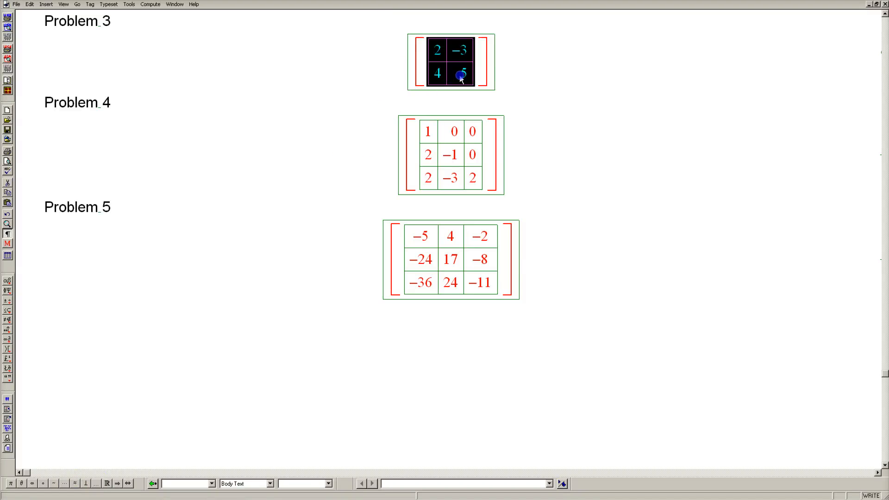
Place the cursor after the Problem 3 matrix to insert a 2×2 determinant below.
left_click(418, 78)
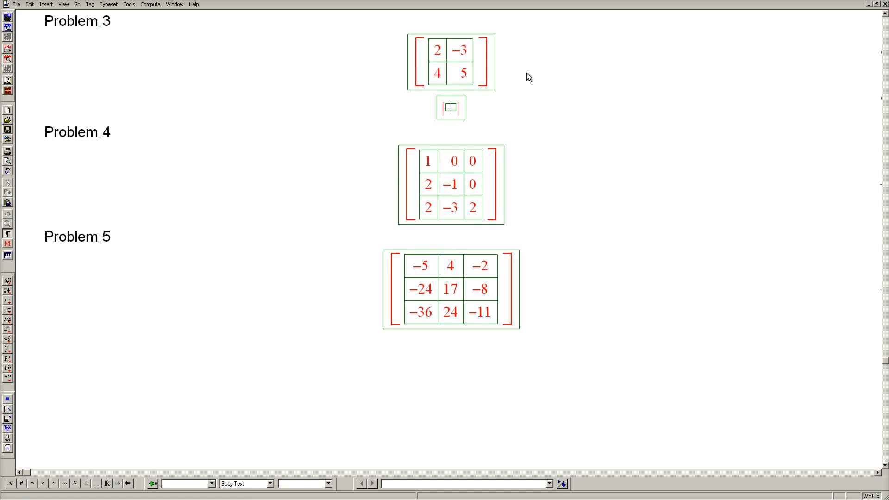
Enter 2−λ, −3, 4, 5−λ, evaluate to λ² − 7λ + 22 = 0, and begin 'D ='.
left_click(449, 107)
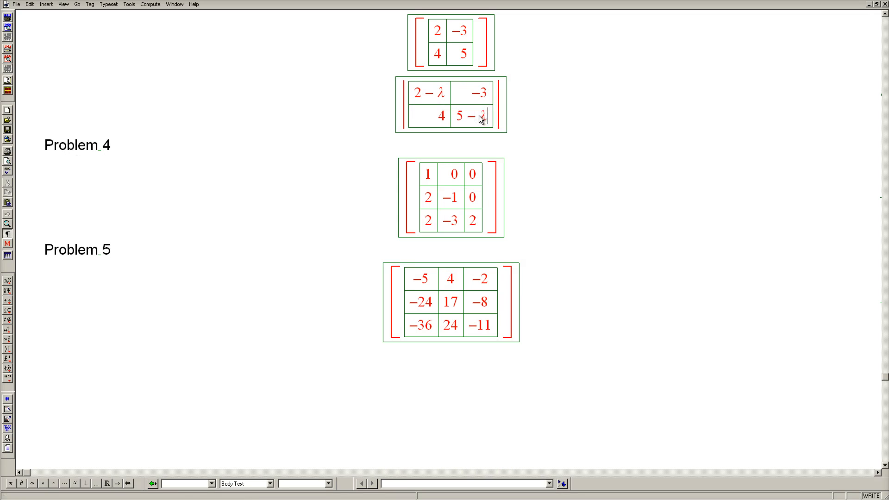
type("λ")
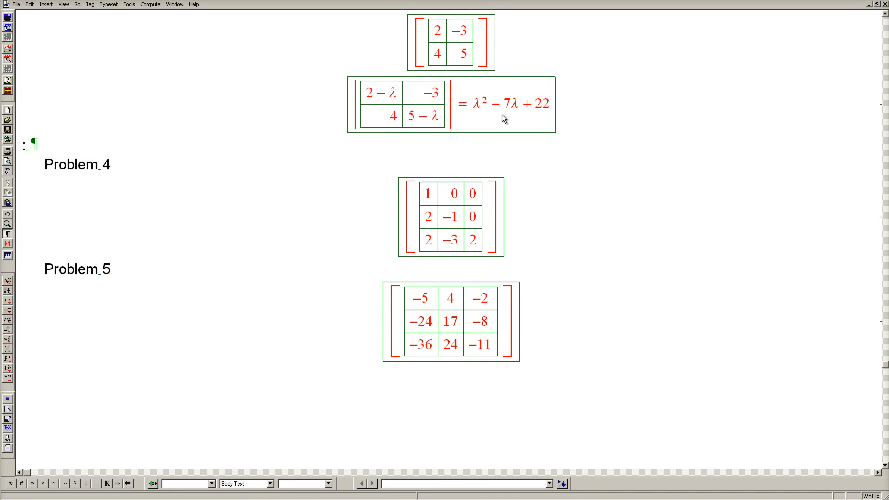
type("= 0")
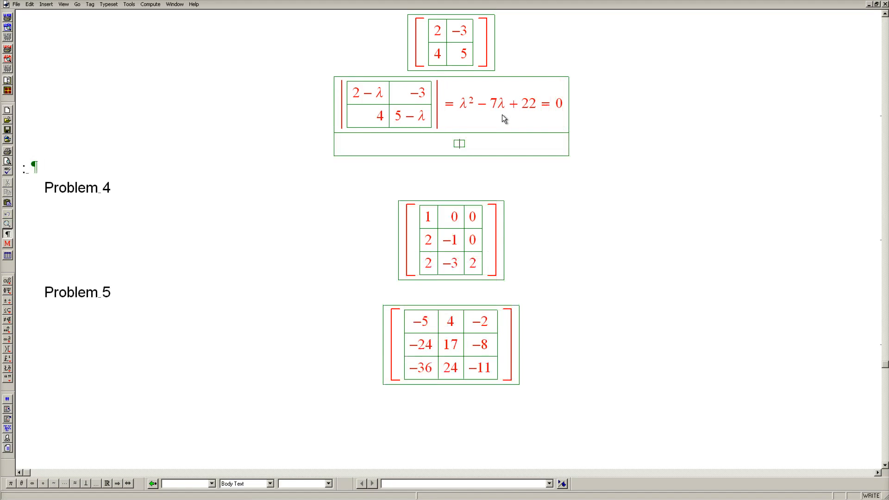
type("D = 7² − 4 × 22")
type("-39")
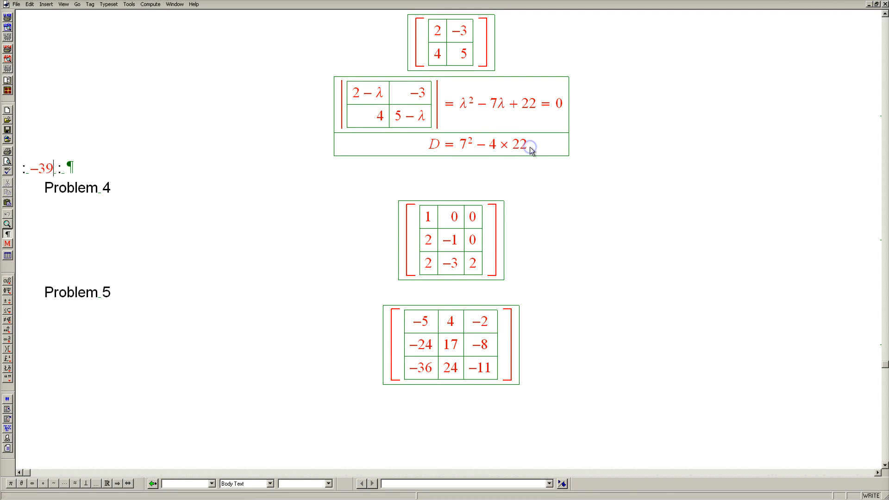
Type an equals sign after D = 7² − 4 × 22 for the result.
type("=")
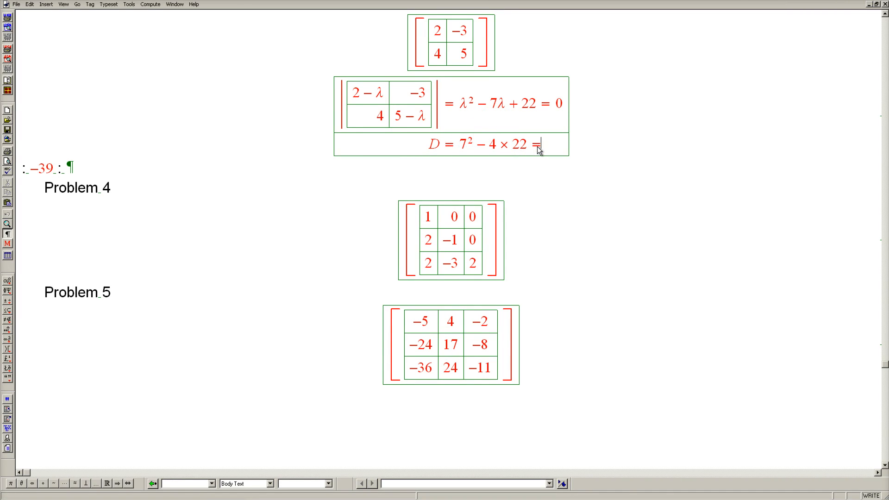